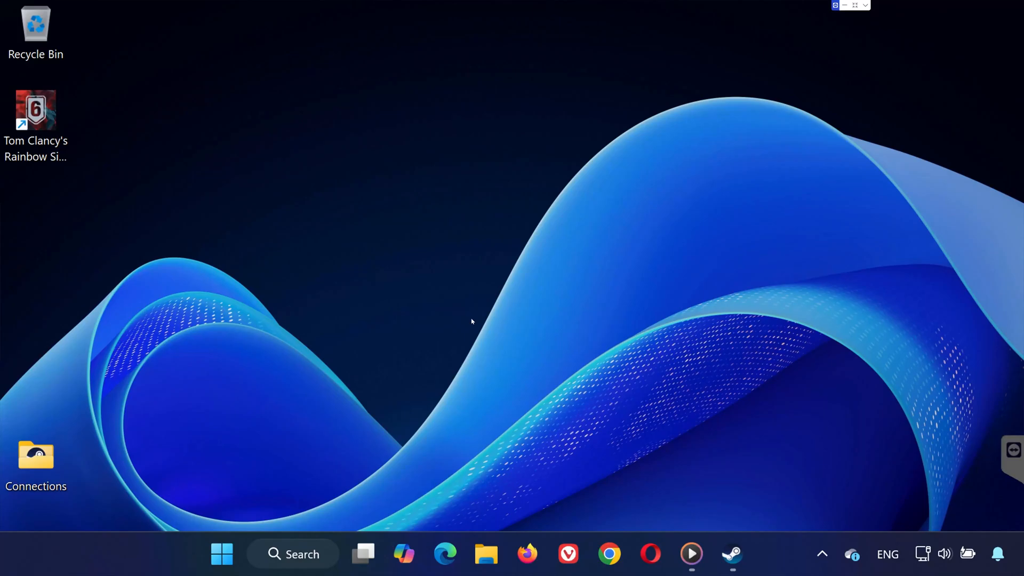
mouse_move(557, 319)
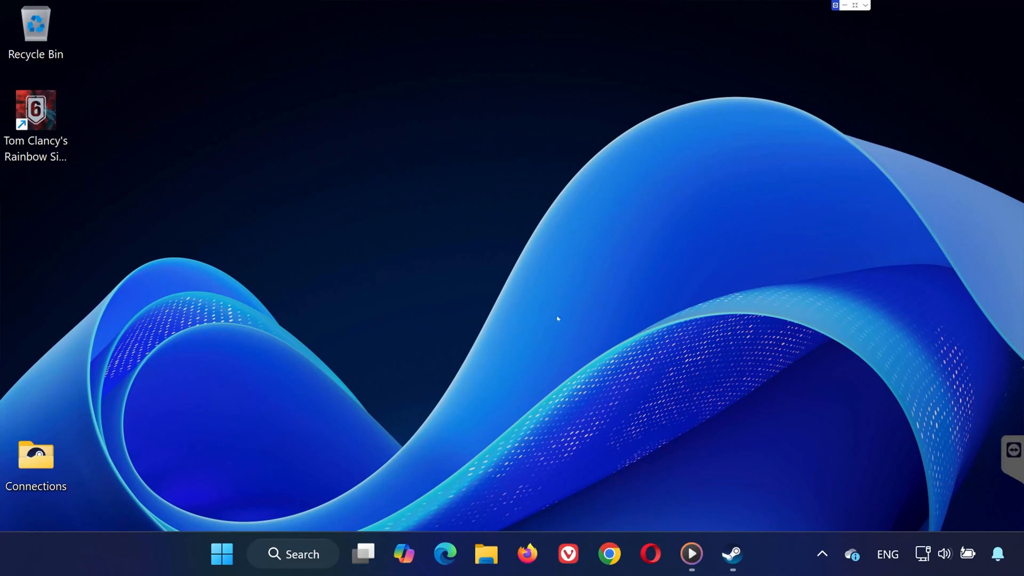
mouse_move(399, 363)
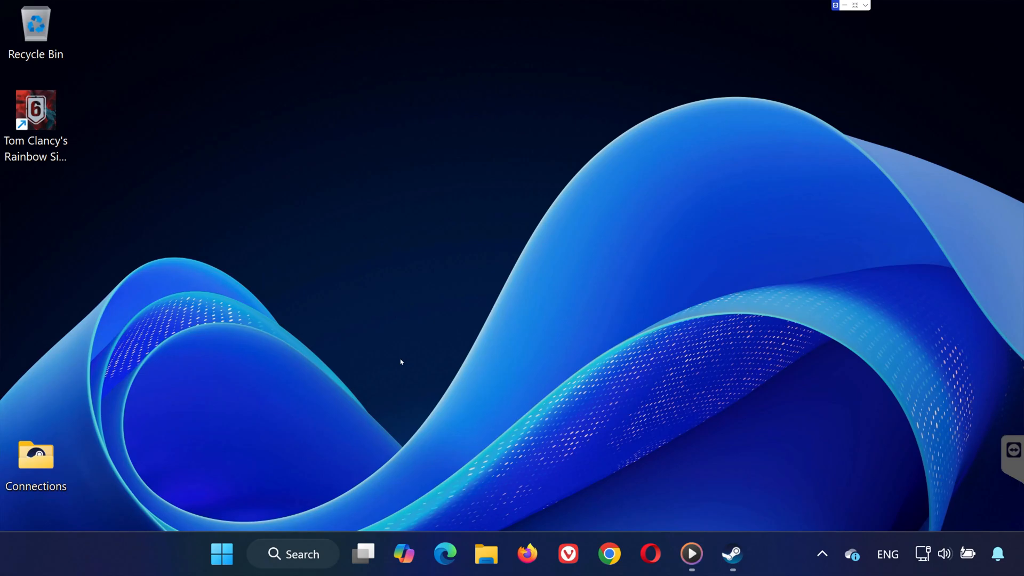
mouse_move(456, 346)
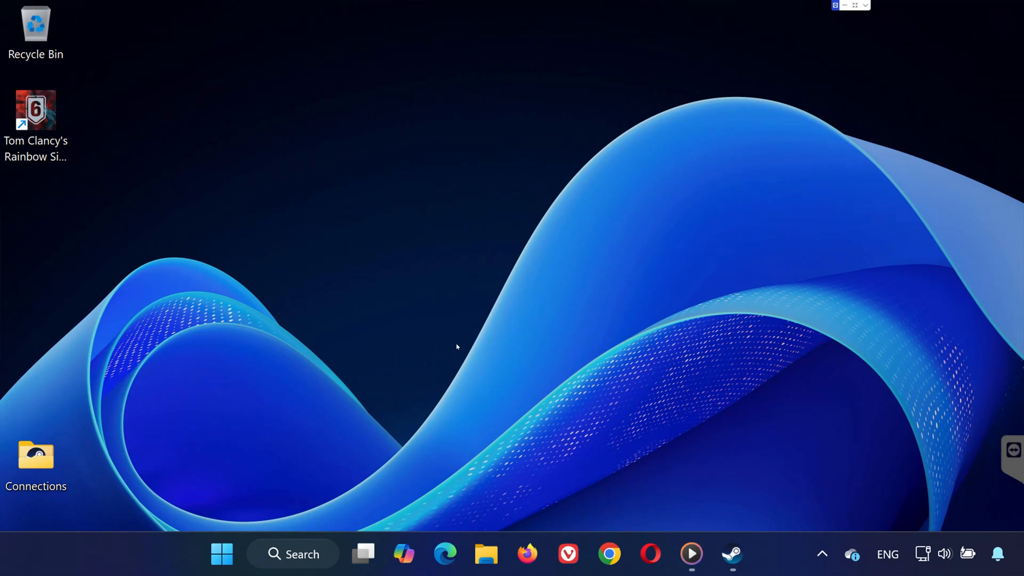
mouse_move(379, 332)
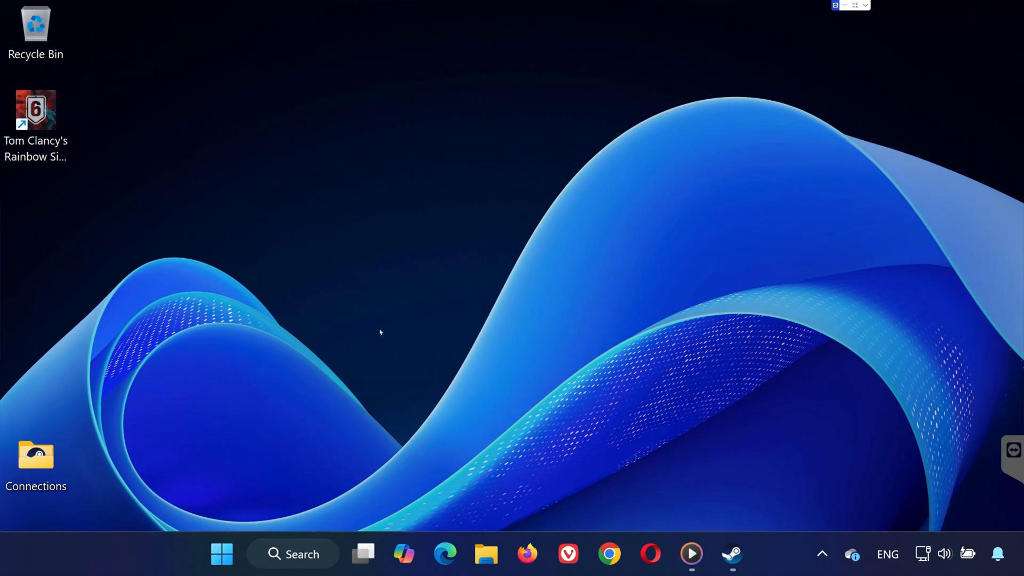
mouse_move(321, 342)
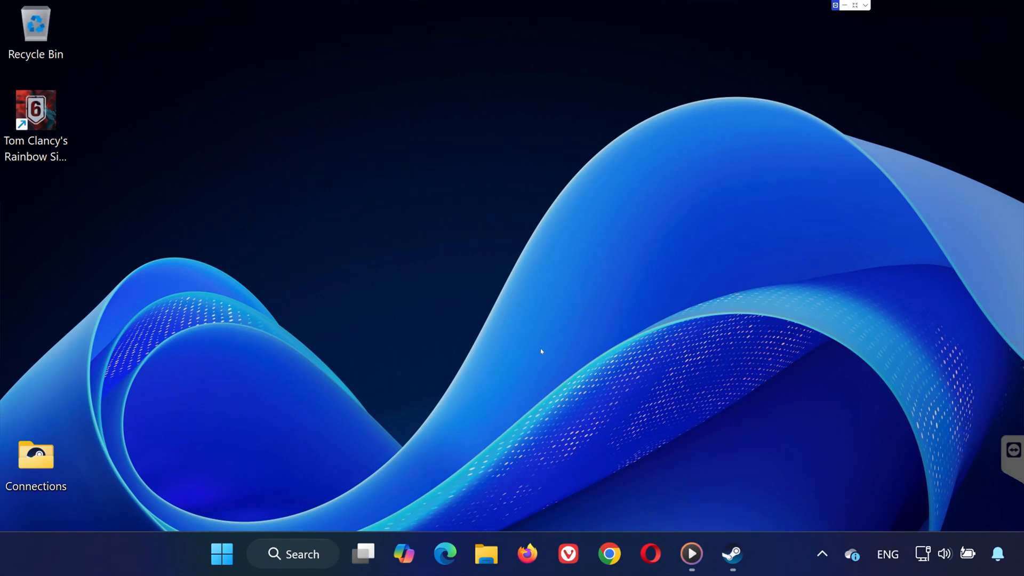
mouse_move(503, 249)
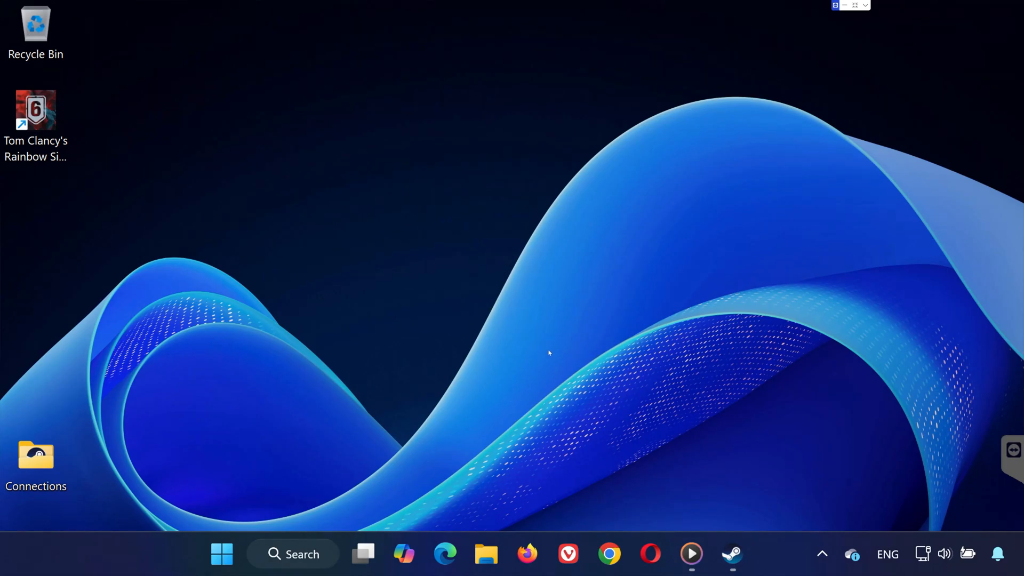
mouse_move(603, 339)
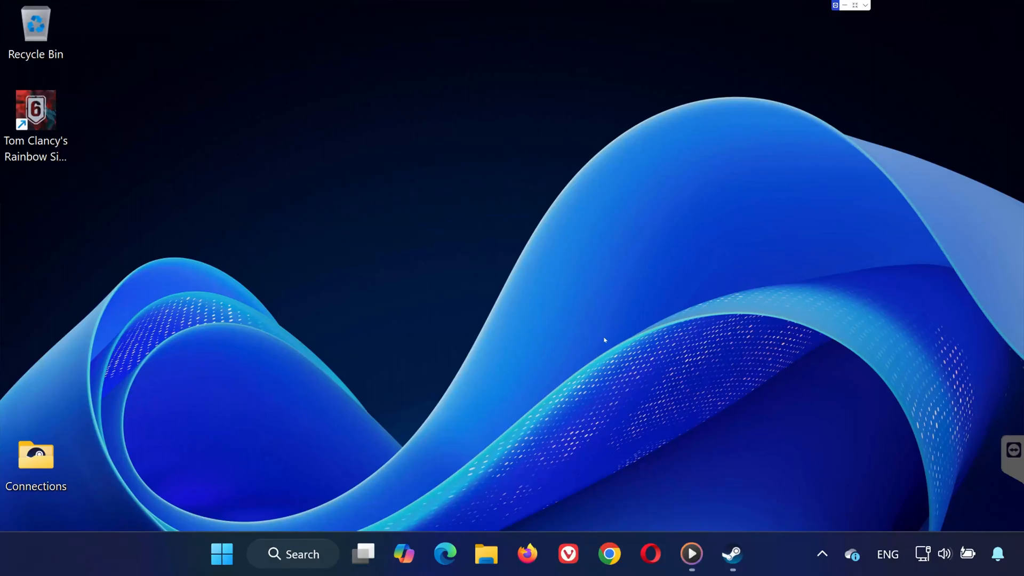
mouse_move(526, 339)
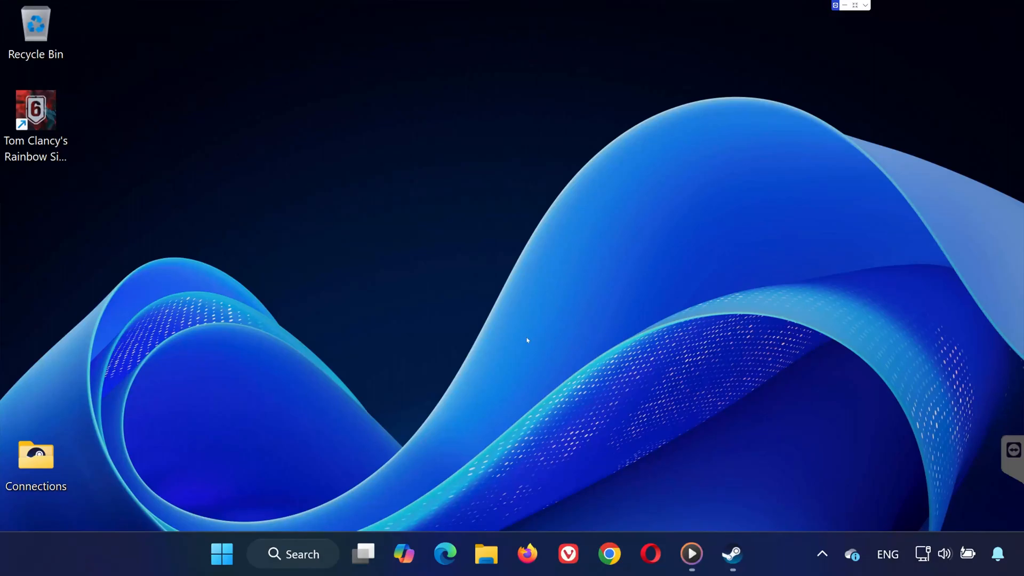
Search Start for "sett" and launch the Windows Settings app.
left_click(221, 554)
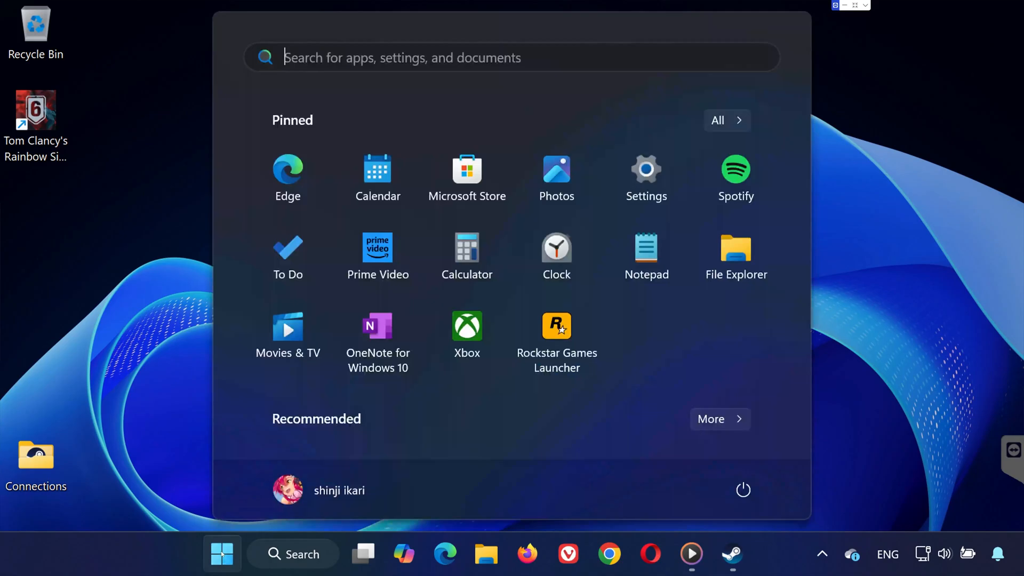
type("sett")
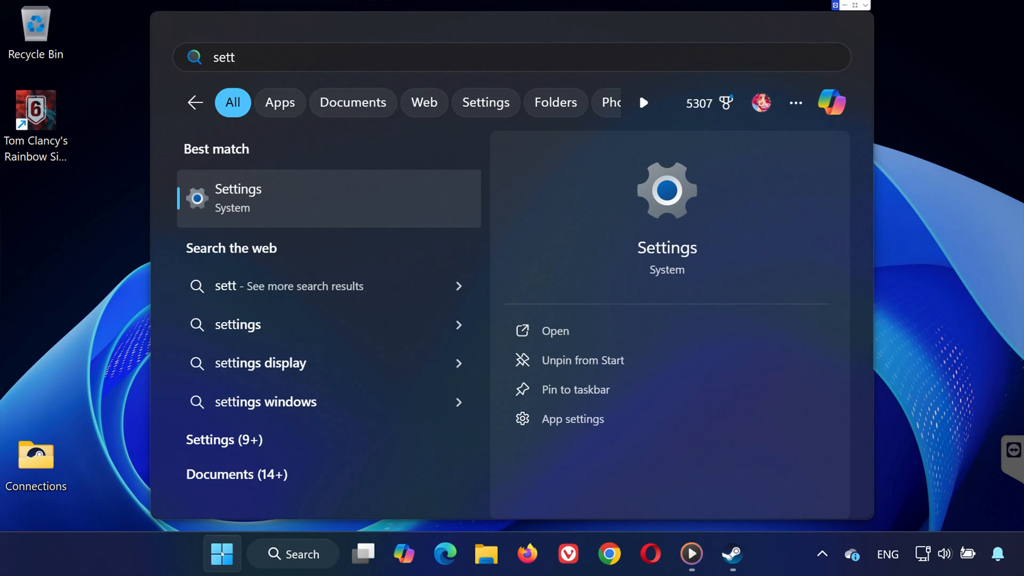
type("}")
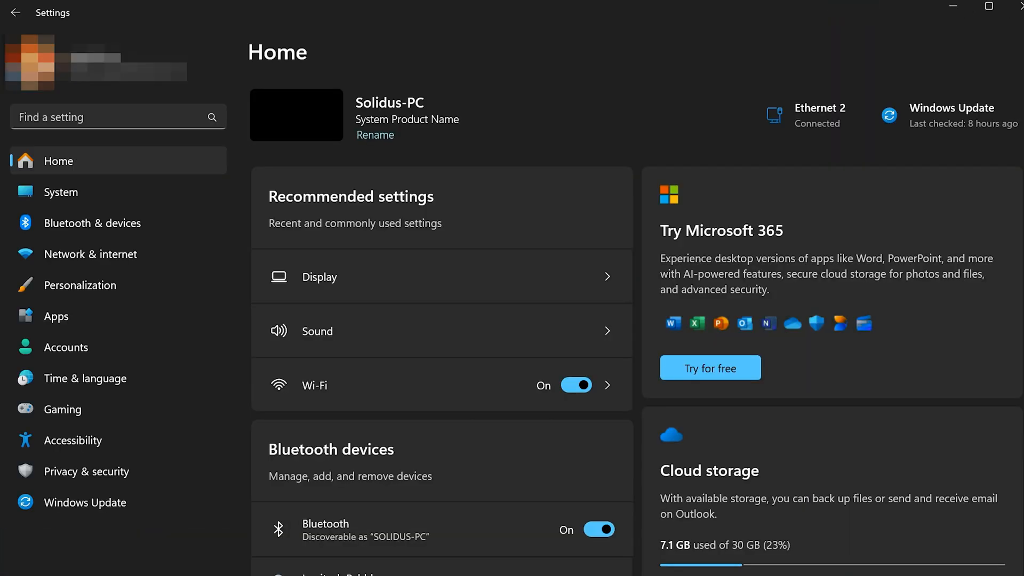
Review the microphone input device and volume on the System > Sound page.
left_click(62, 192)
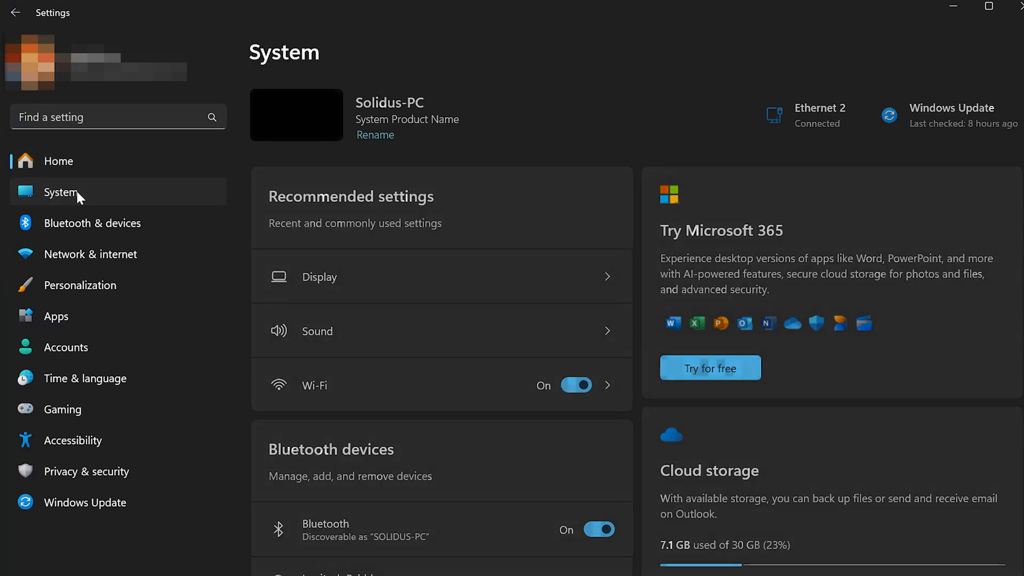
left_click(317, 331)
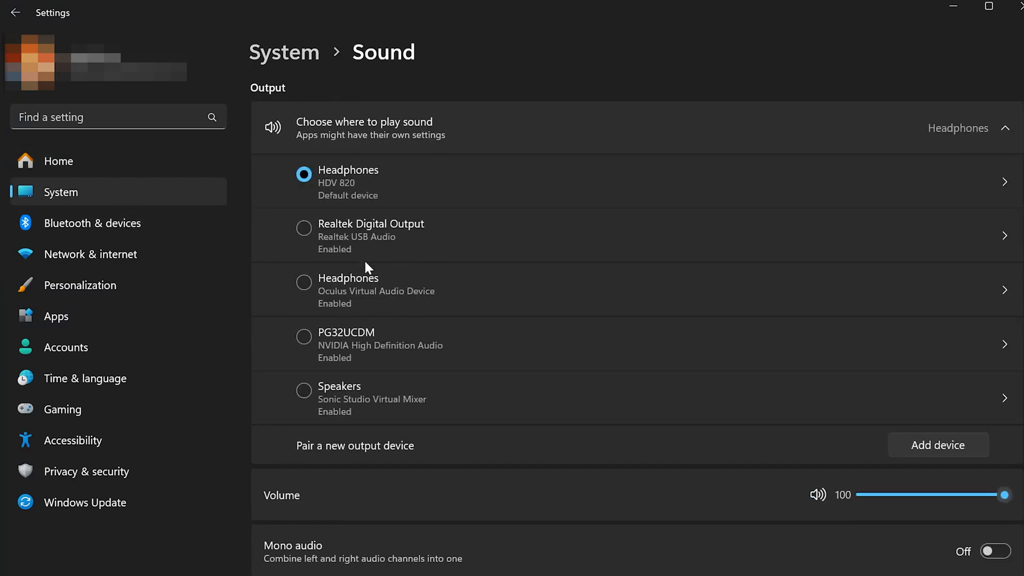
scroll("down", 3)
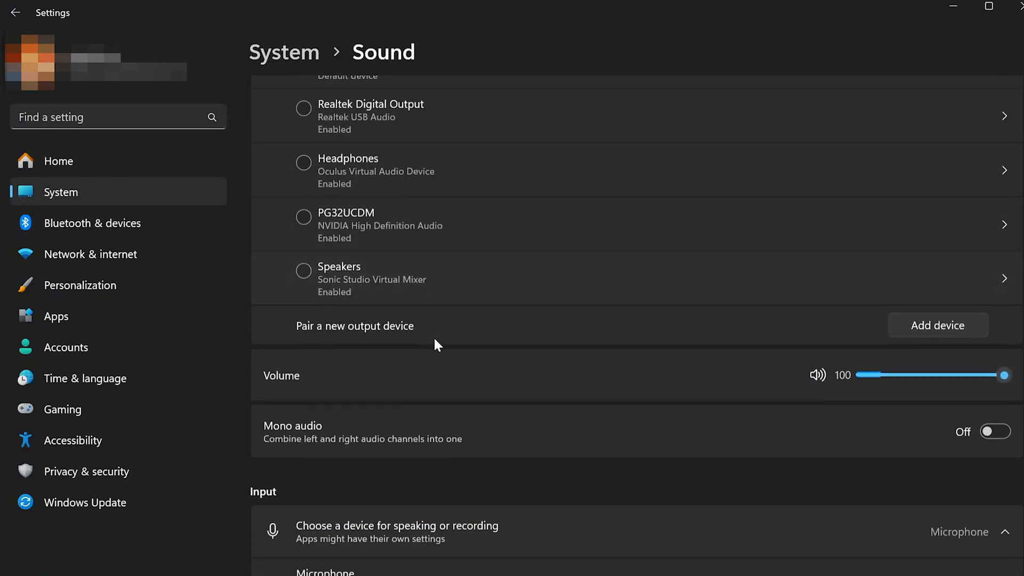
scroll("down", 3)
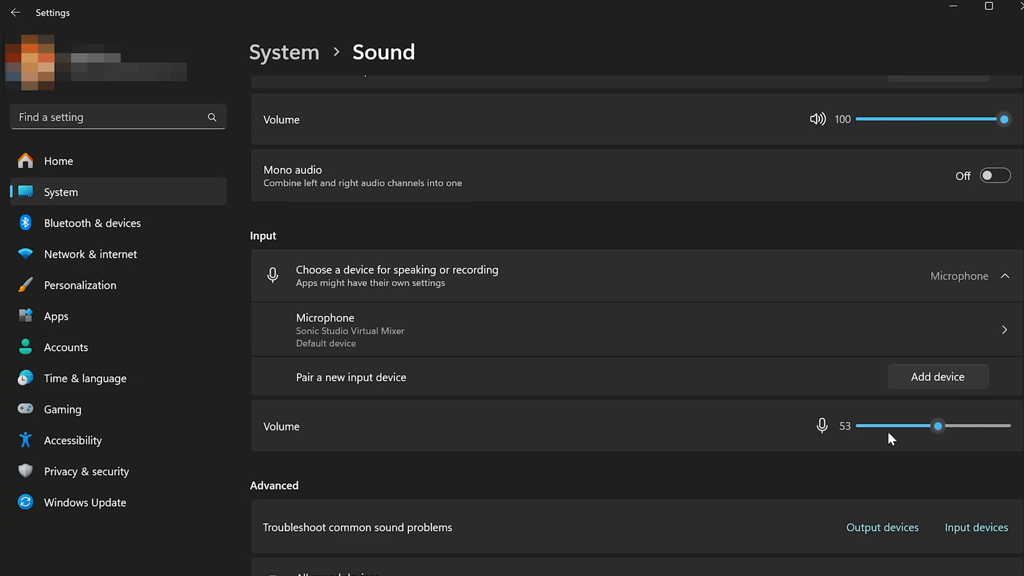
mouse_move(950, 437)
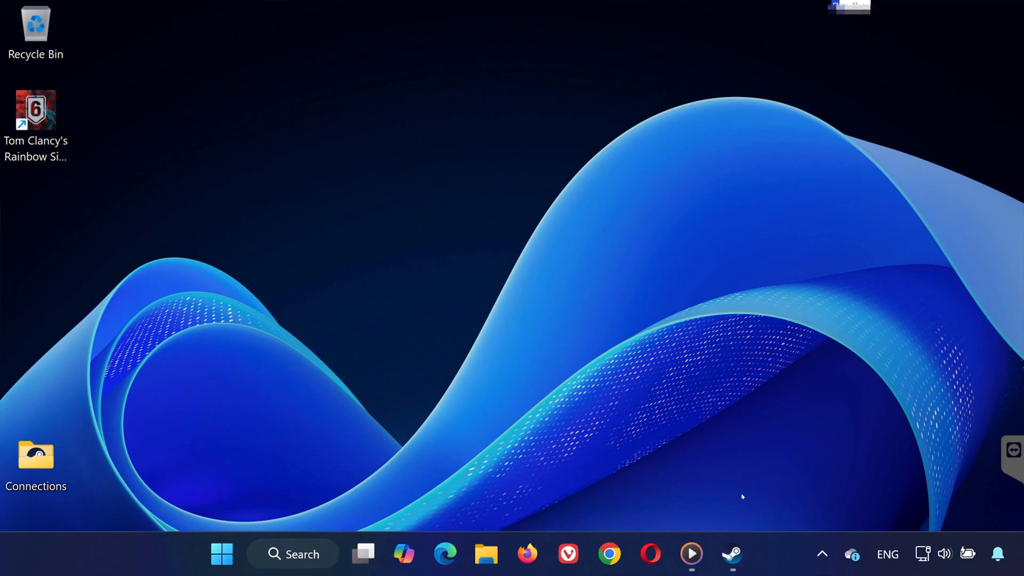
Bring up the Steam client and open its Settings window.
left_click(731, 554)
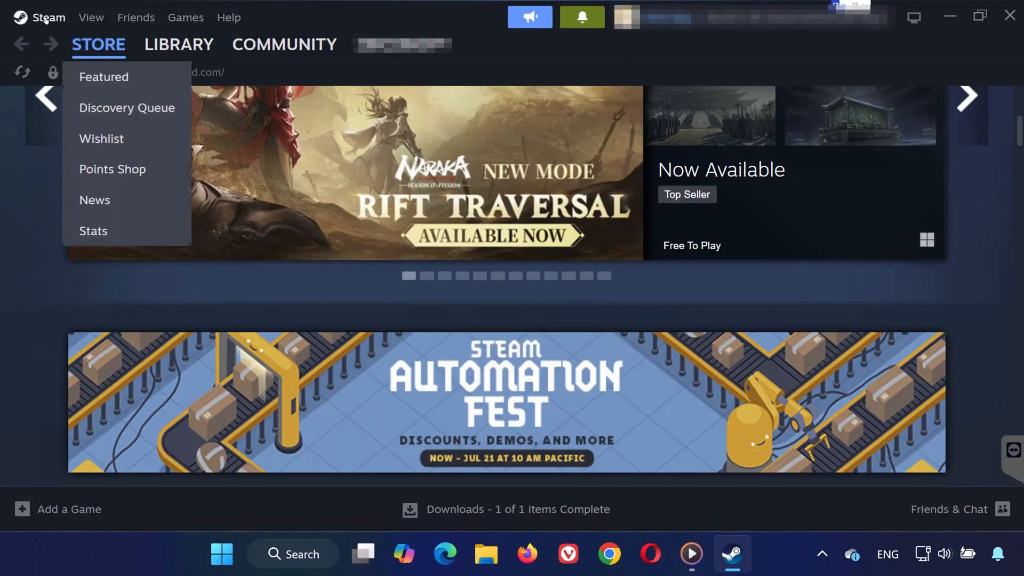
left_click(47, 18)
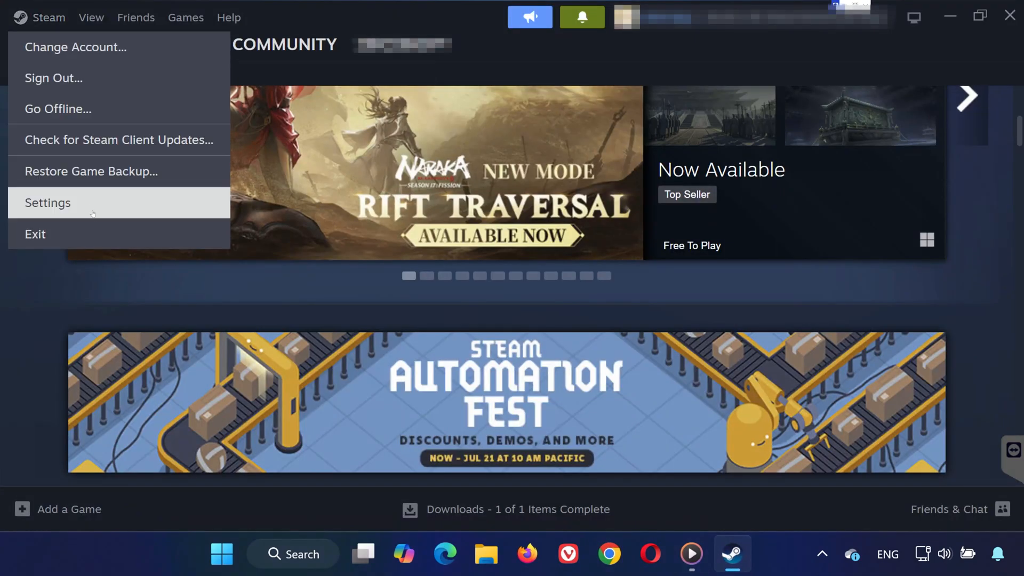
left_click(46, 203)
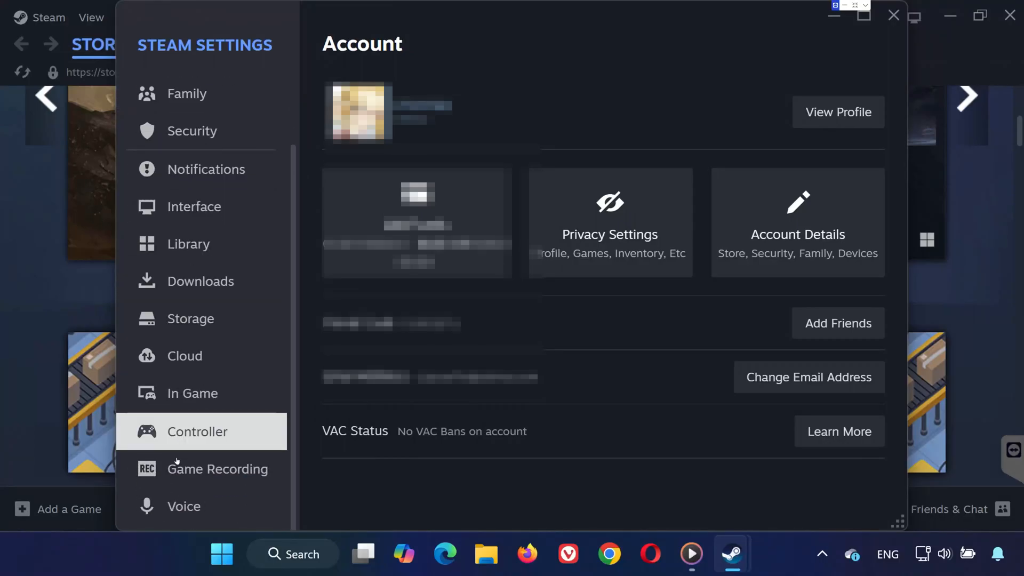
Check Steam's Voice settings and choose the voice input device from the list.
left_click(183, 506)
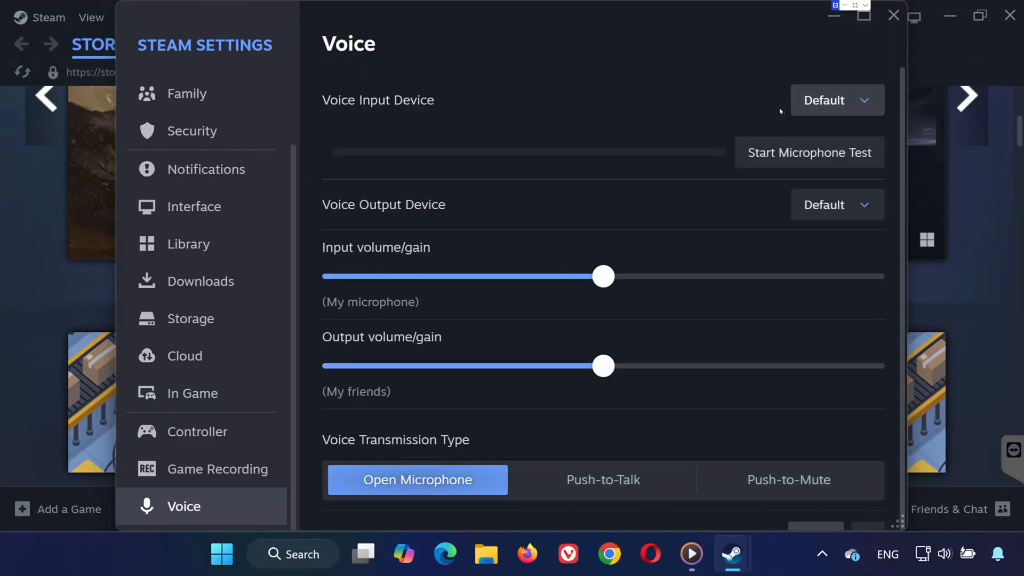
left_click(835, 100)
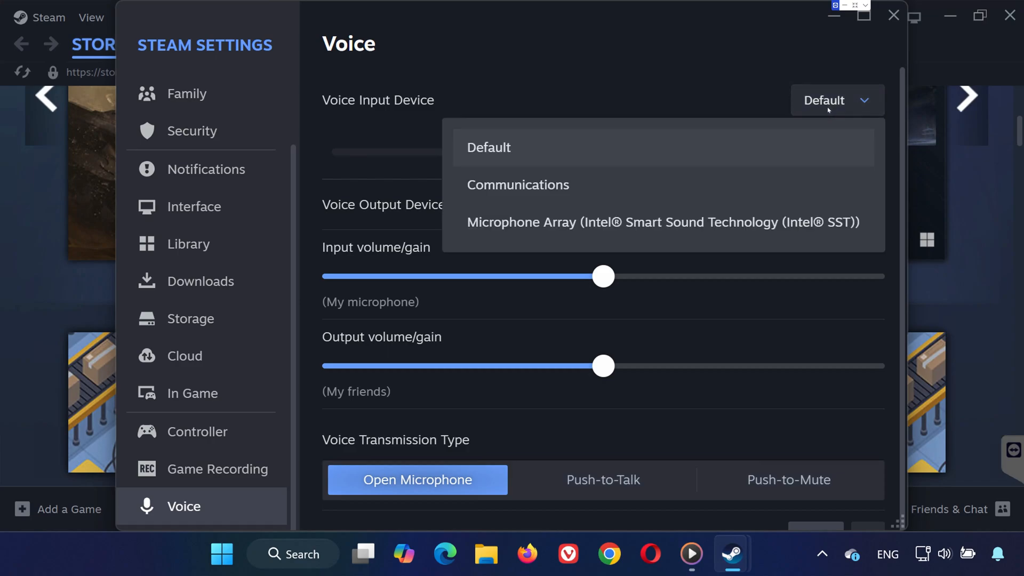
left_click(489, 147)
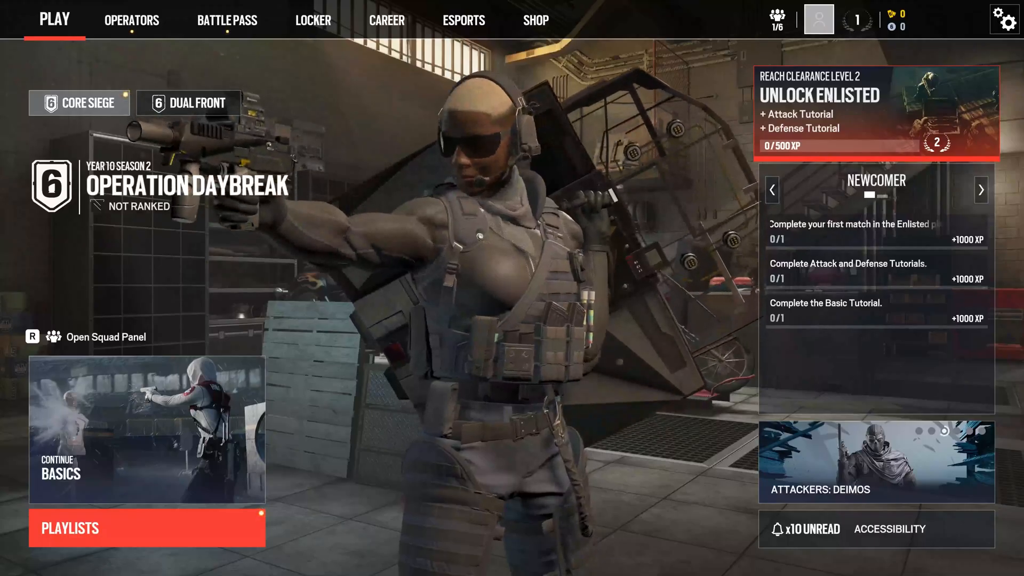
Open Rainbow Six Siege X's Options from the gear menu.
left_click(1005, 19)
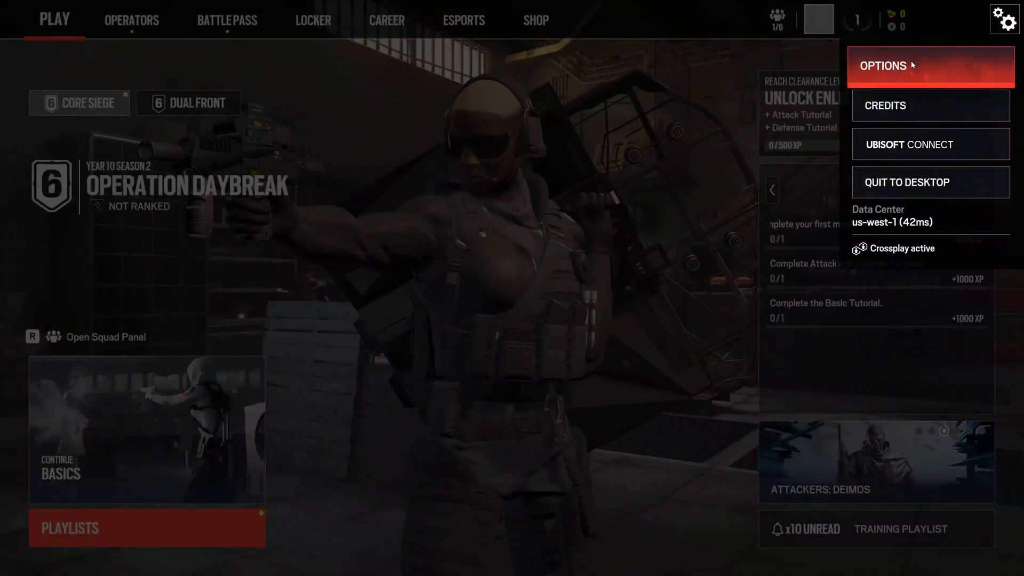
left_click(883, 66)
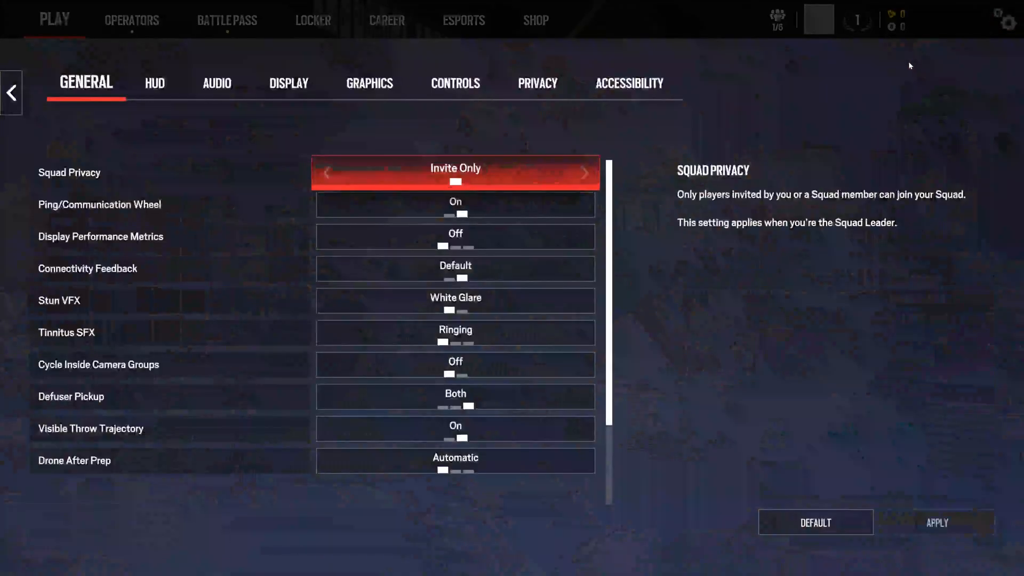
Show Audio options with Audient iD4 input device and voice chat input volume 100.
left_click(216, 83)
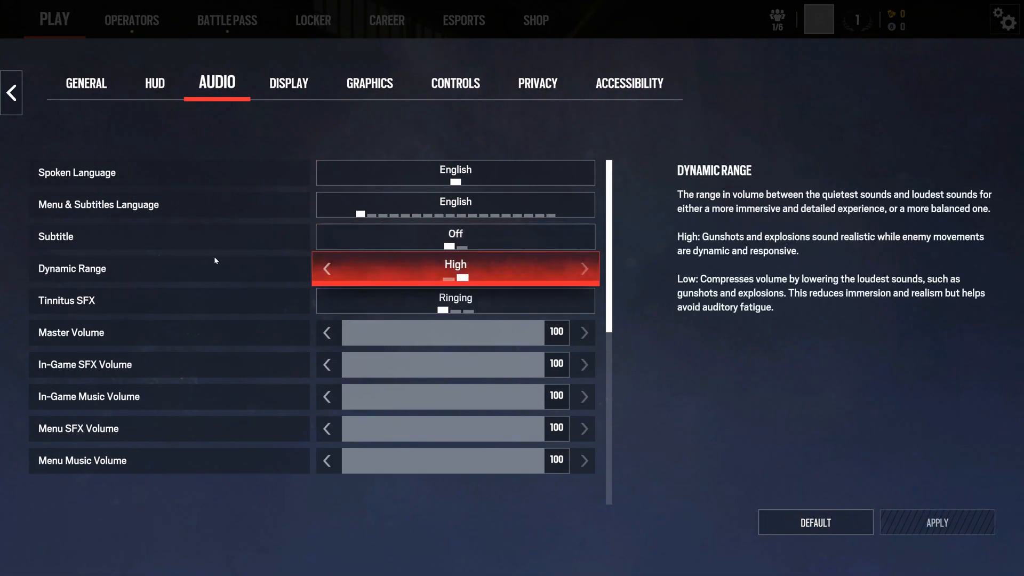
scroll("down", 3)
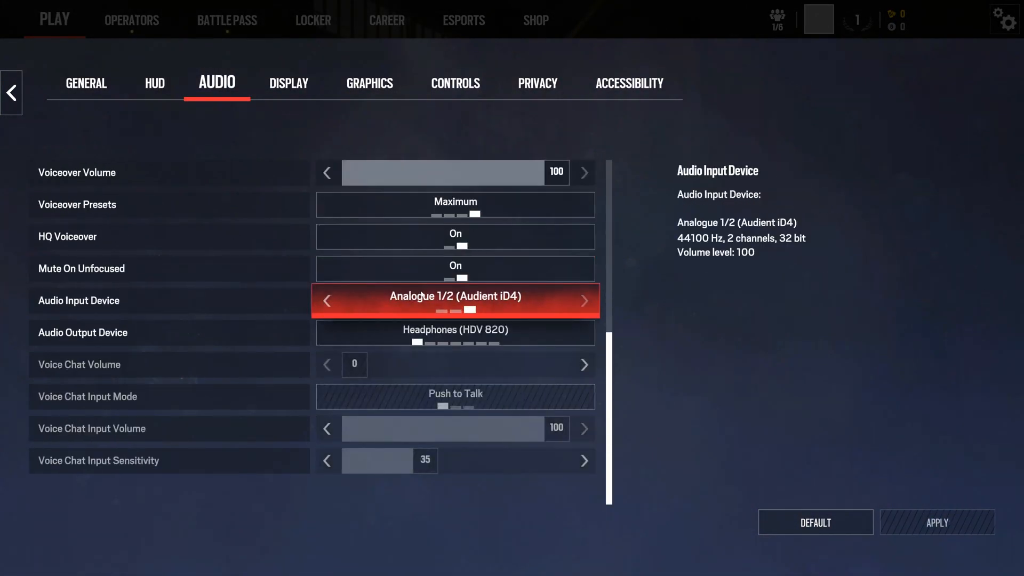
mouse_move(154, 307)
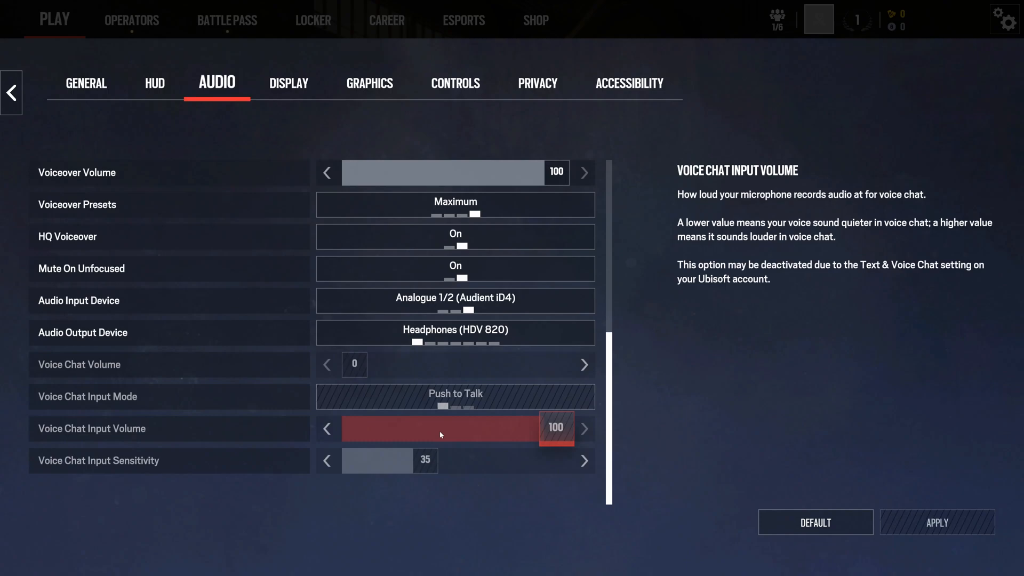
mouse_move(529, 430)
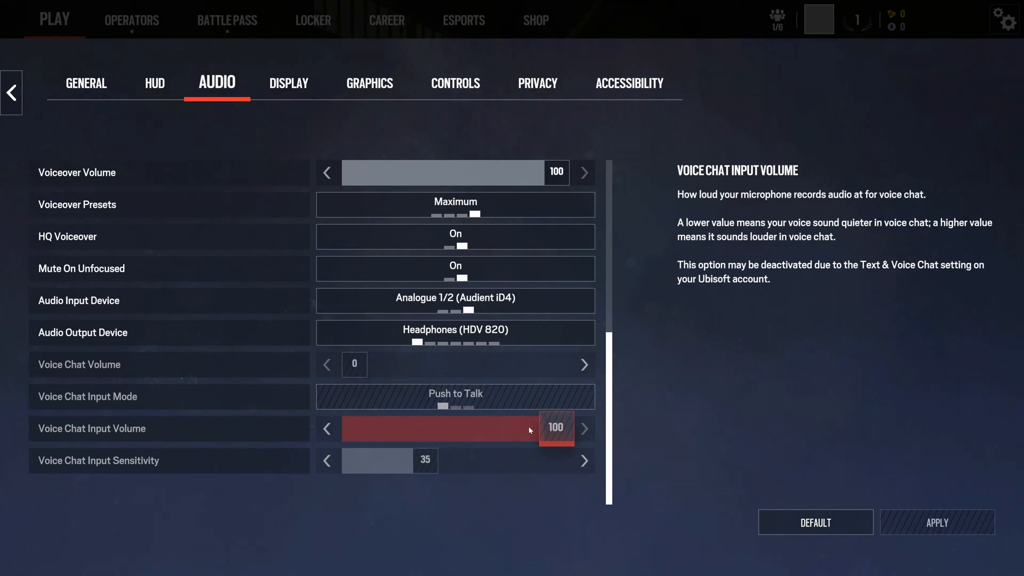
mouse_move(540, 432)
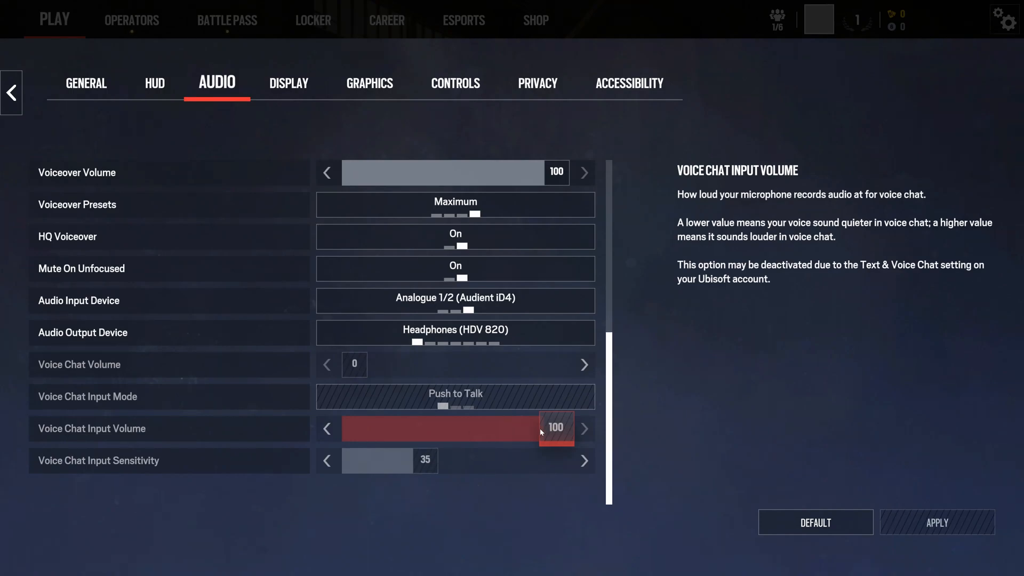
mouse_move(917, 516)
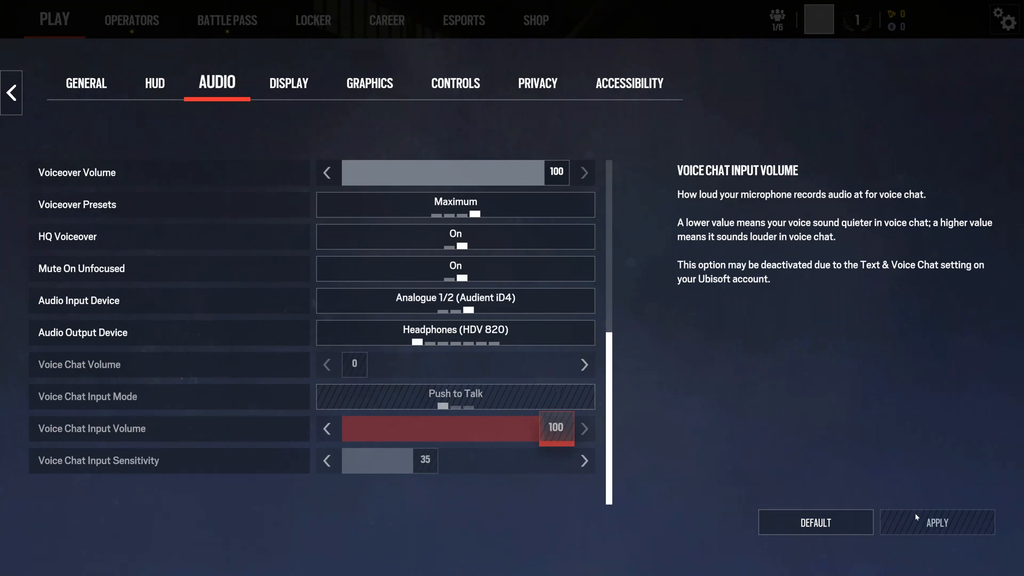
mouse_move(888, 489)
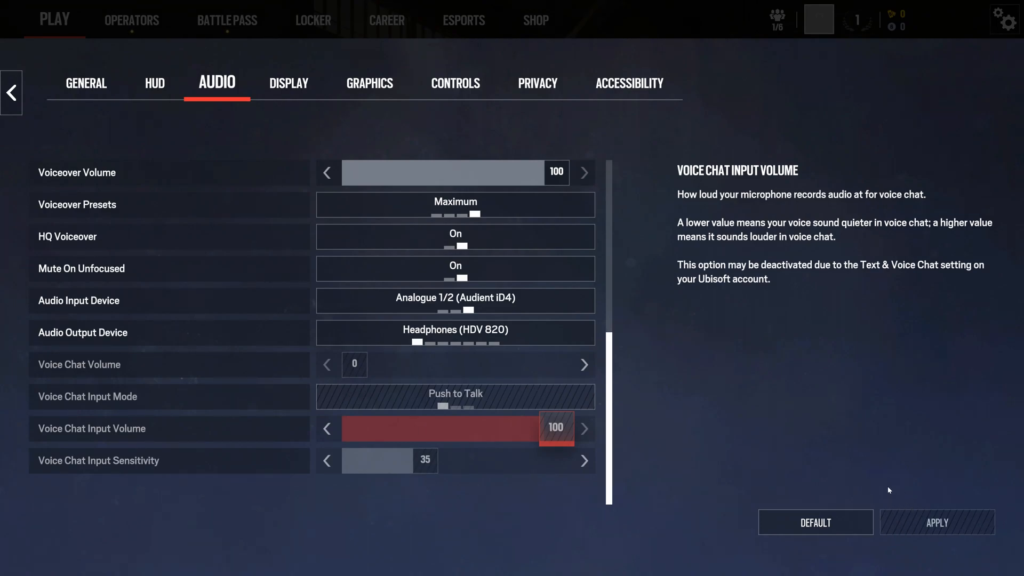